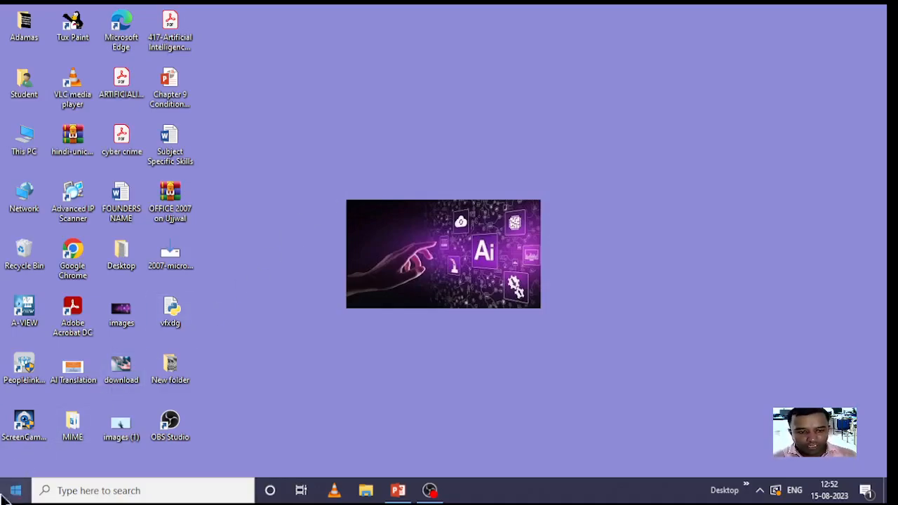
Launch Excel 2016 from the desktop and reach its start screen
{"action": "left_click", "coordinate": [14, 492]}
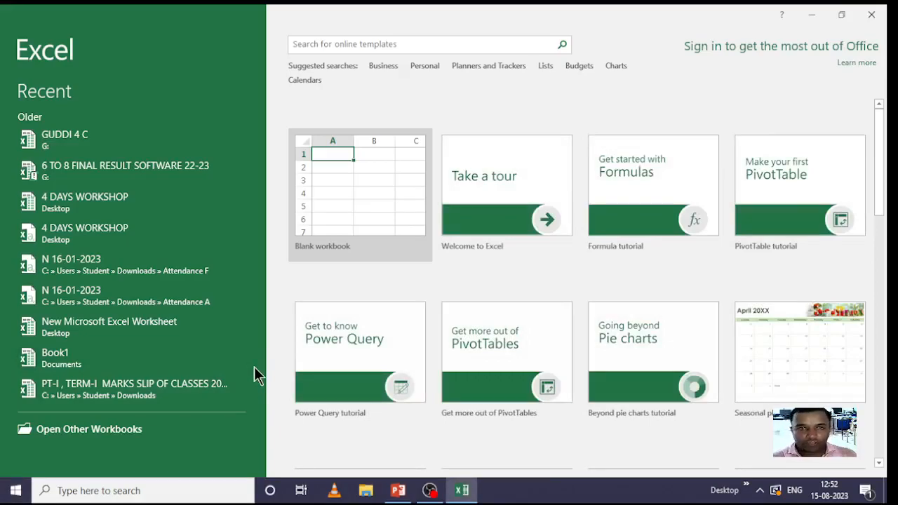
{"action": "mouse_move", "coordinate": [272, 386]}
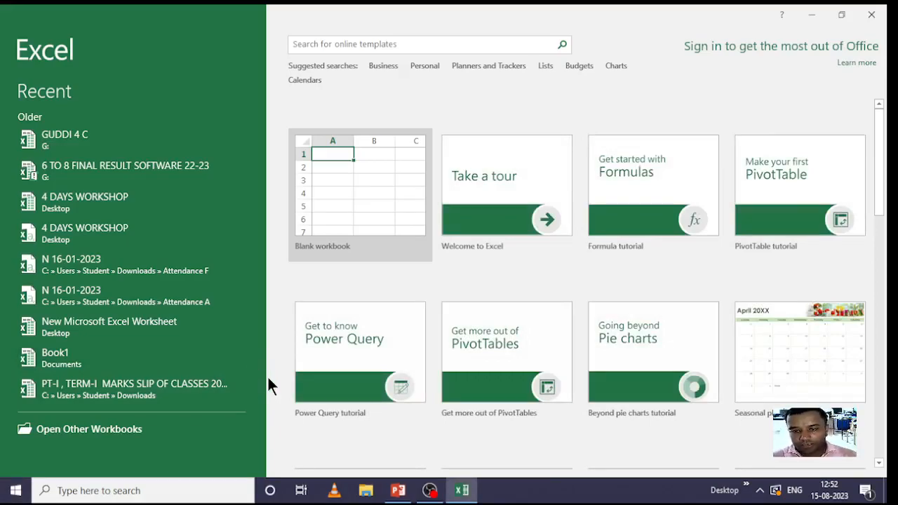
{"action": "mouse_move", "coordinate": [468, 205]}
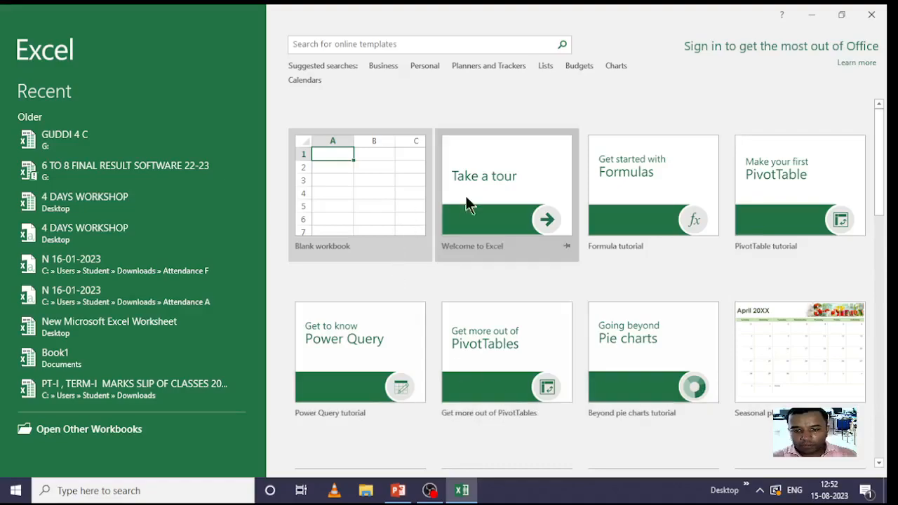
{"action": "mouse_move", "coordinate": [730, 344]}
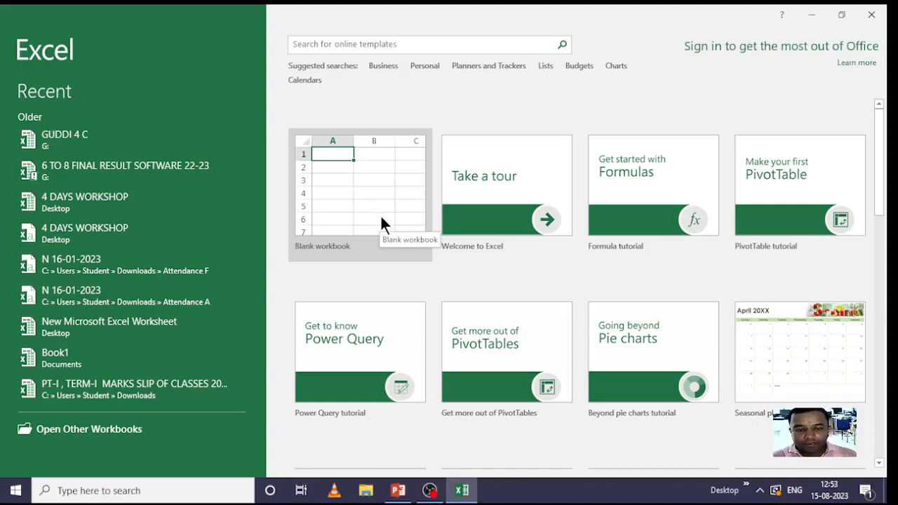
Create blank workbook Book1, jump to the last row 1048576 and return to the top
{"action": "left_click", "coordinate": [359, 195]}
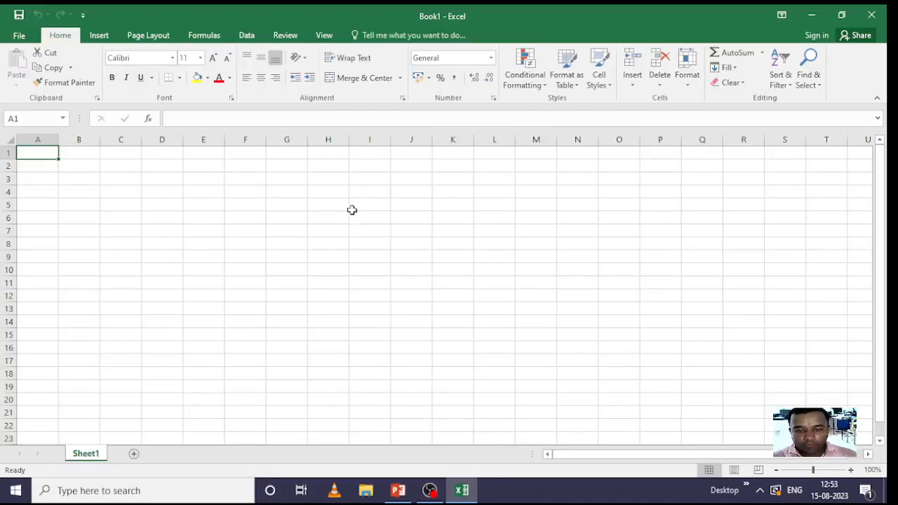
{"action": "mouse_move", "coordinate": [283, 264]}
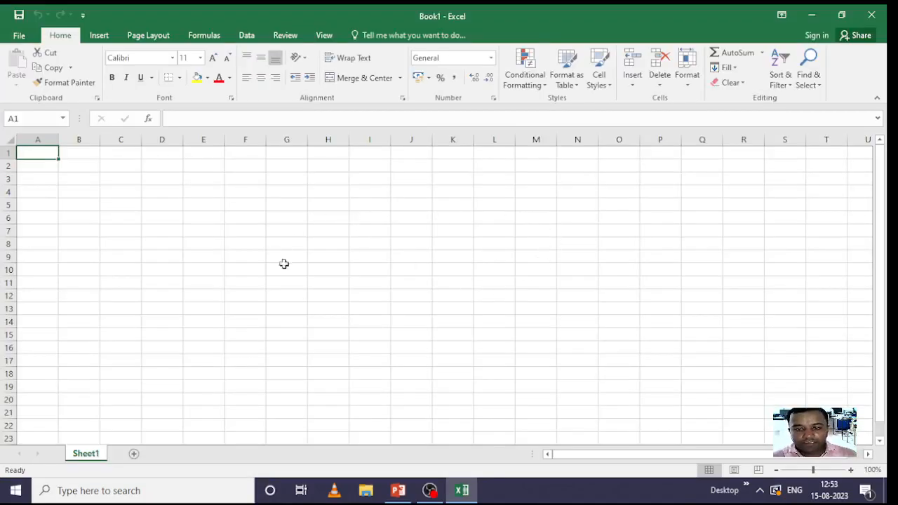
{"action": "mouse_move", "coordinate": [323, 260]}
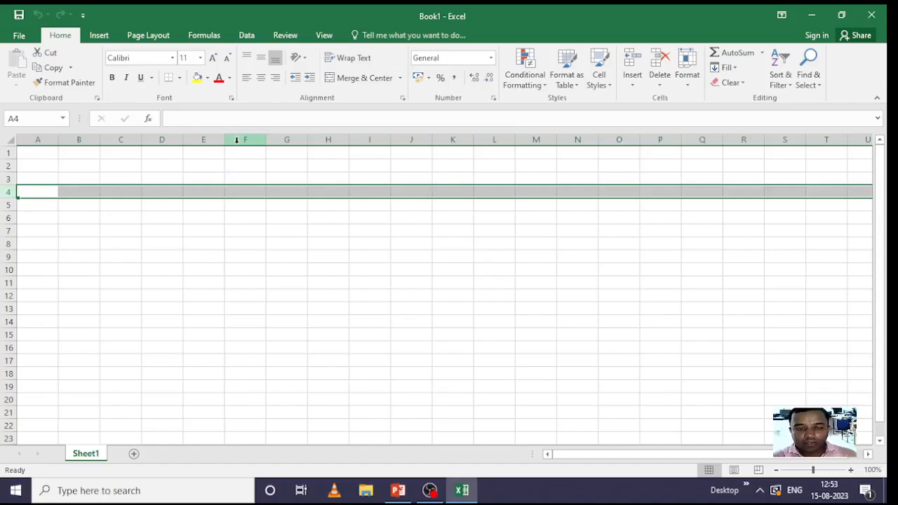
{"action": "left_click", "coordinate": [38, 153]}
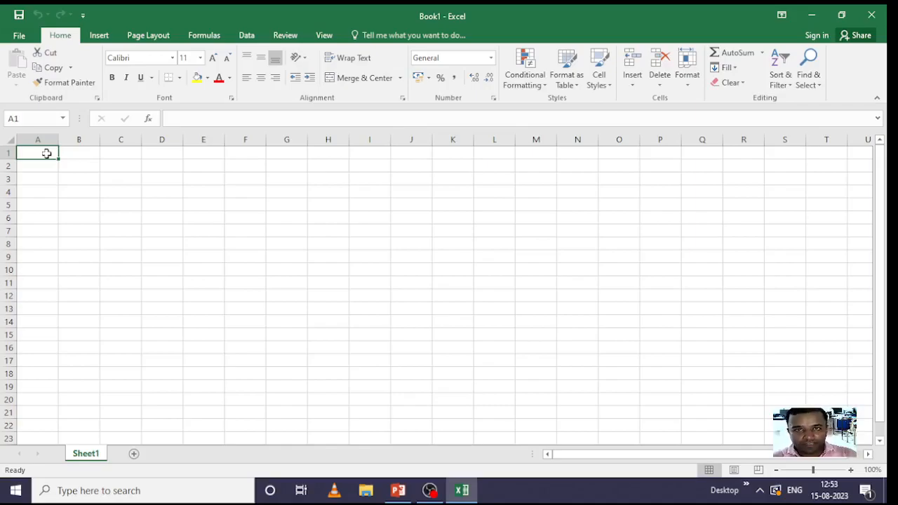
{"action": "mouse_move", "coordinate": [351, 261]}
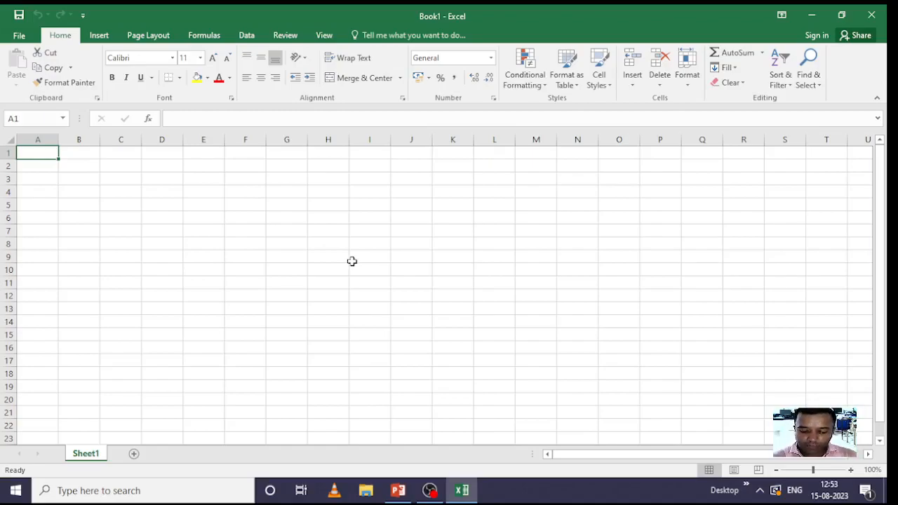
{"action": "key", "text": "ctrl+Down"}
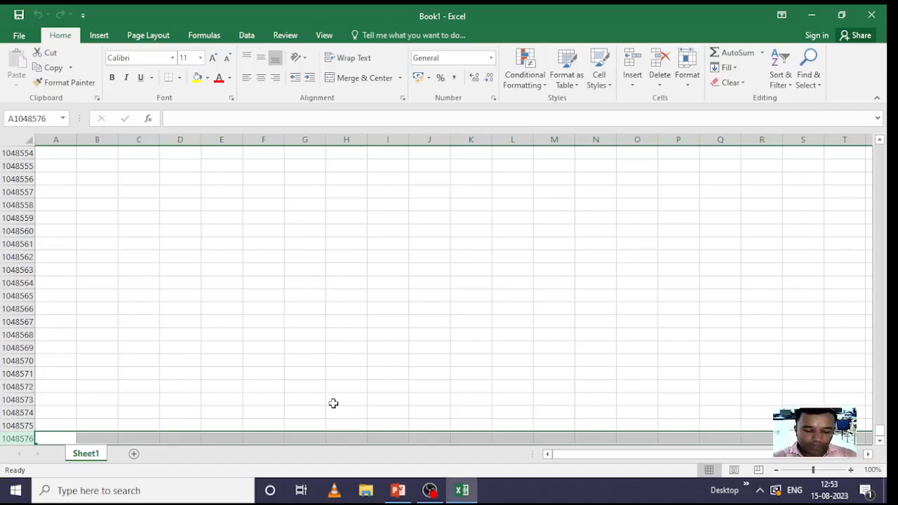
{"action": "key", "text": "ctrl+Home"}
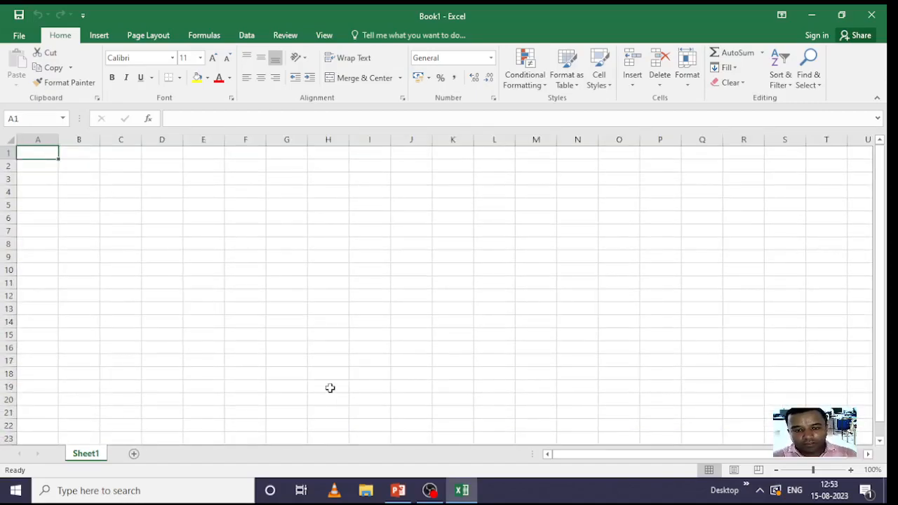
{"action": "mouse_move", "coordinate": [258, 157]}
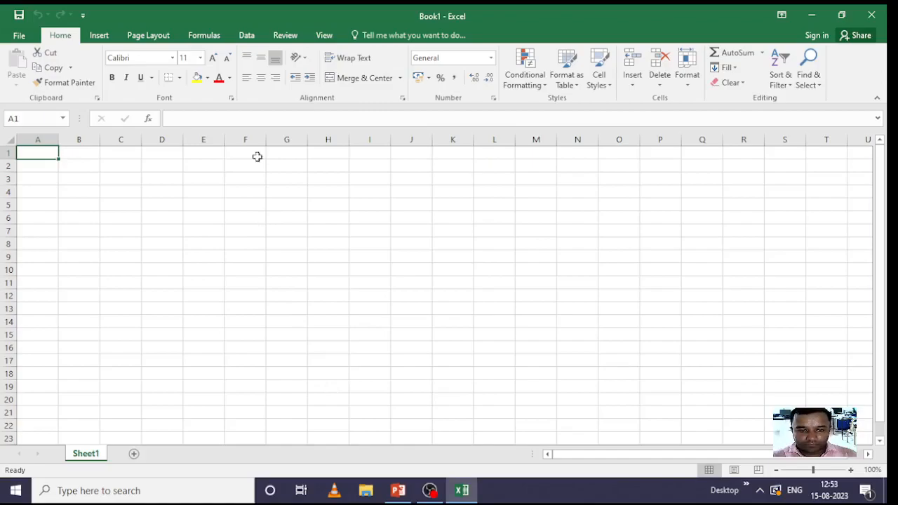
{"action": "left_click", "coordinate": [244, 139]}
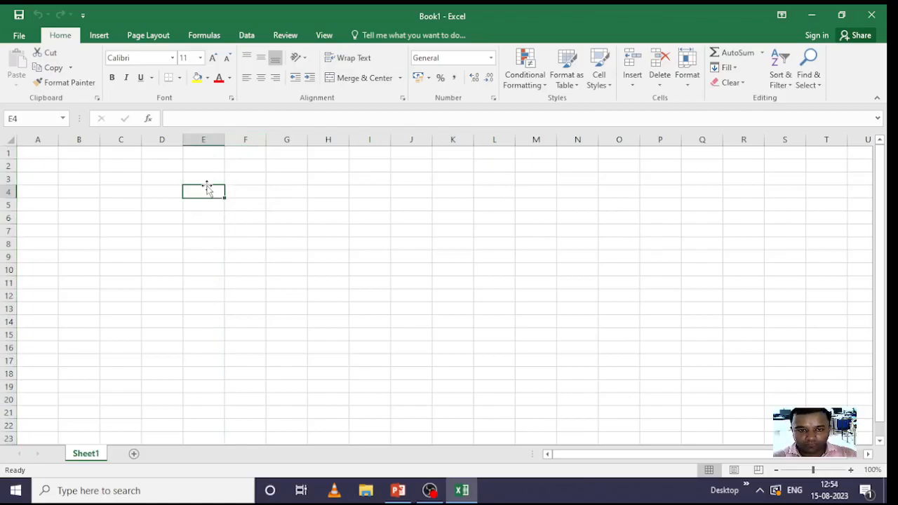
{"action": "mouse_move", "coordinate": [226, 191]}
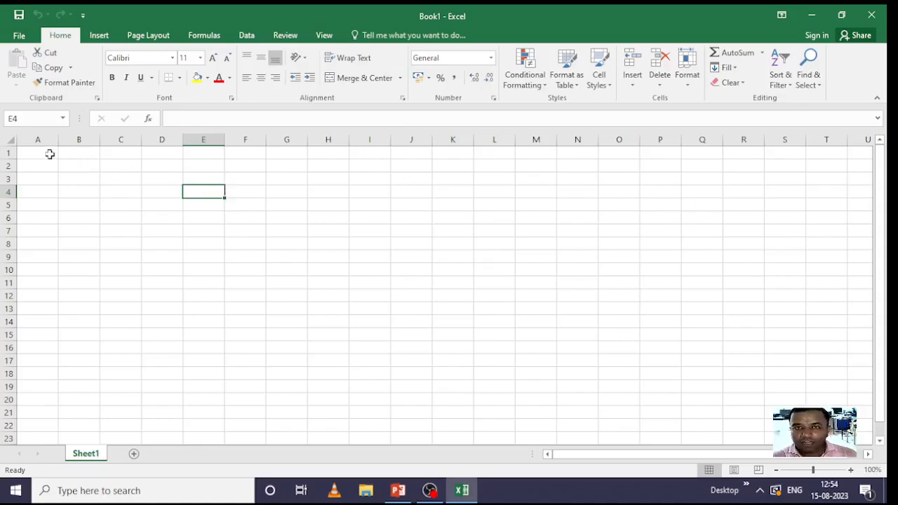
{"action": "left_click", "coordinate": [121, 139]}
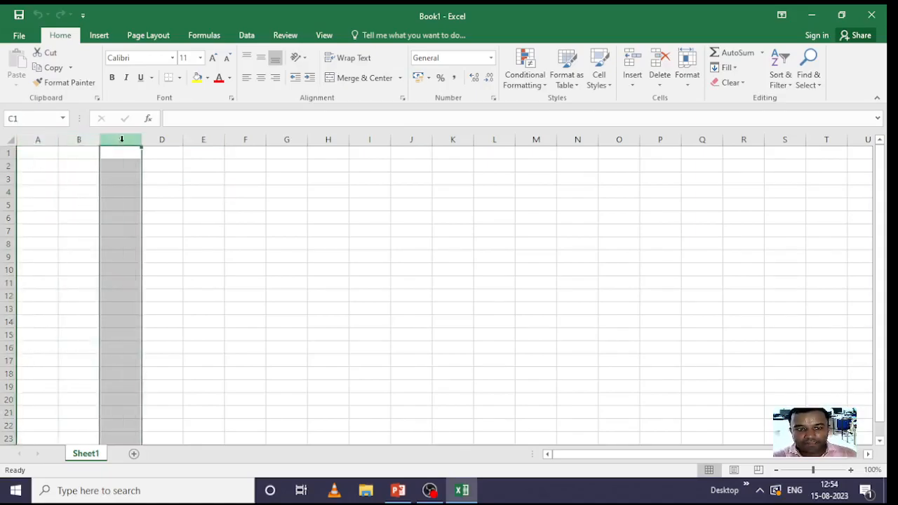
{"action": "left_click", "coordinate": [161, 139]}
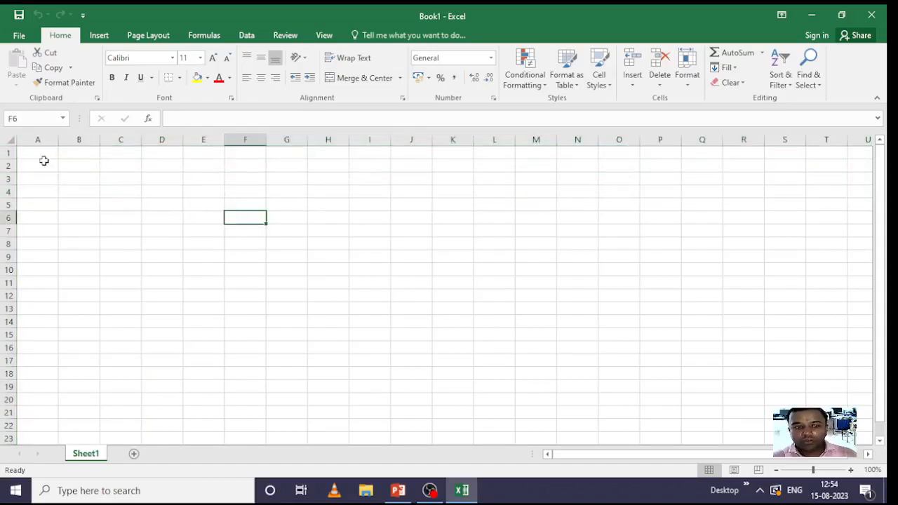
{"action": "left_click", "coordinate": [38, 153]}
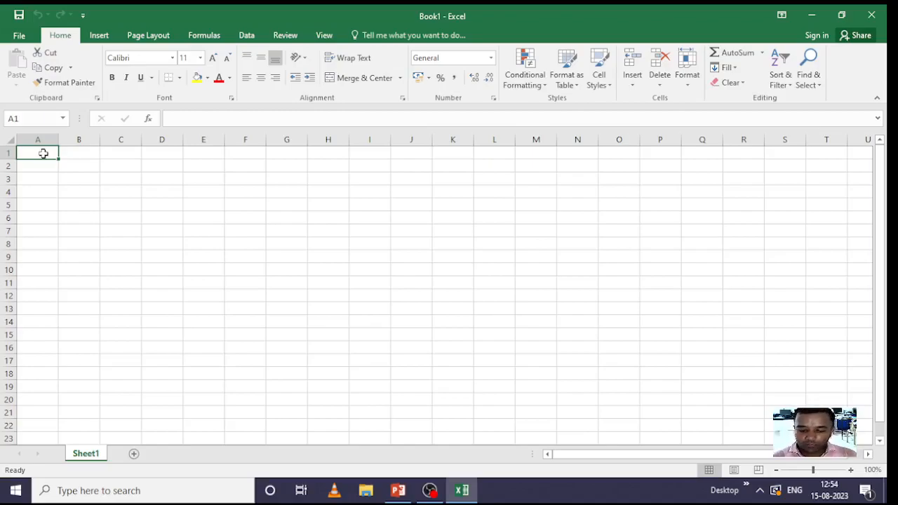
{"action": "key", "text": "ctrl+Right"}
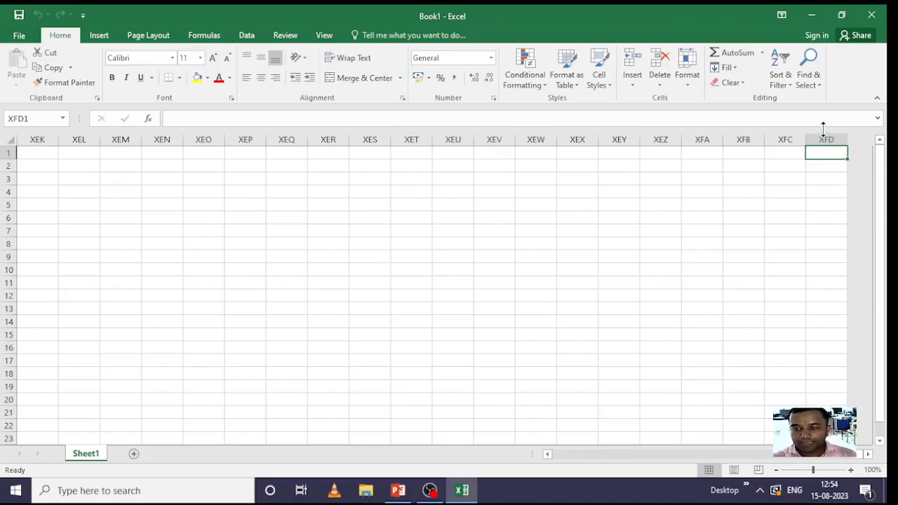
{"action": "mouse_move", "coordinate": [859, 221]}
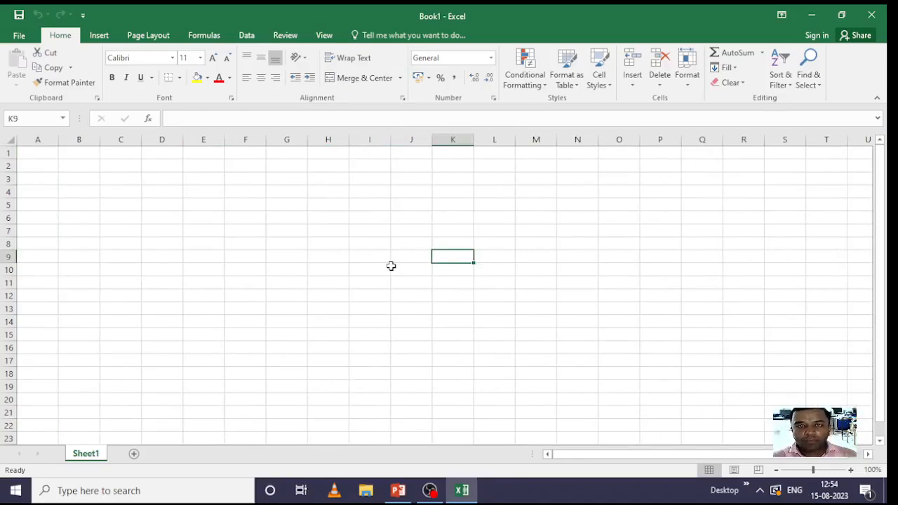
{"action": "mouse_move", "coordinate": [377, 238]}
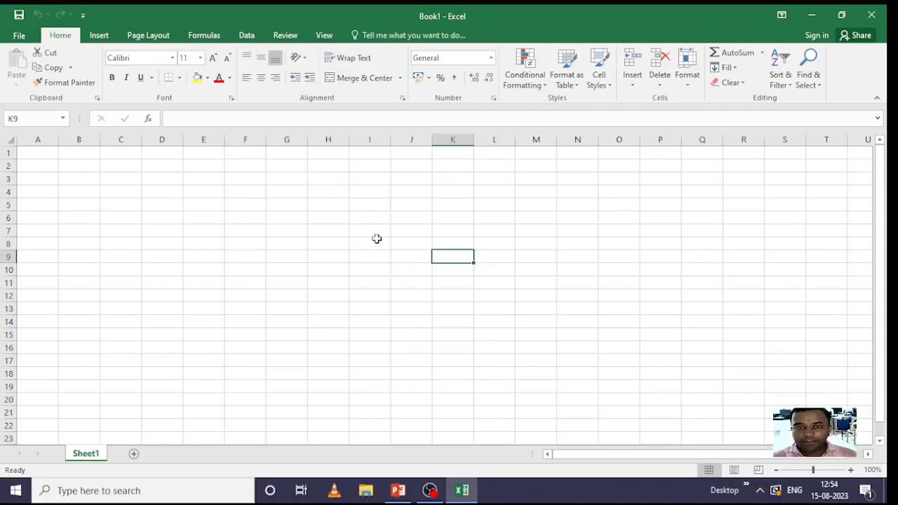
{"action": "mouse_move", "coordinate": [392, 256]}
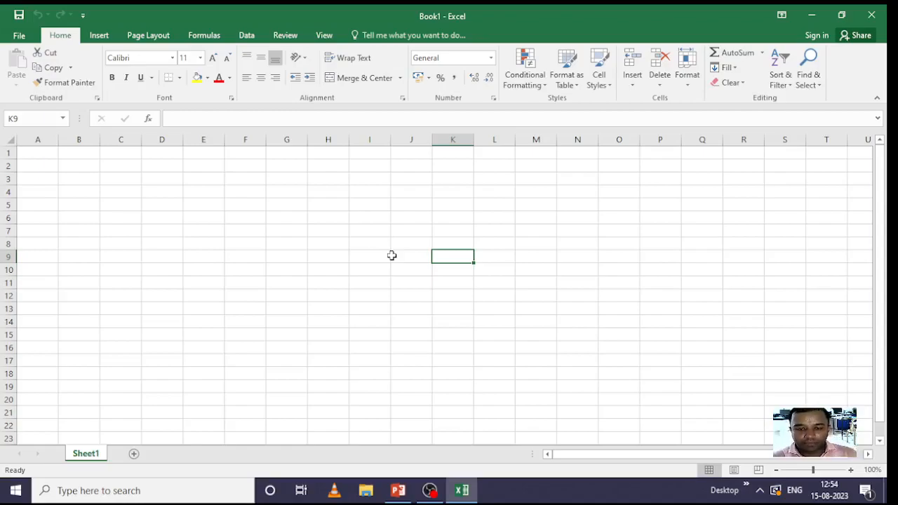
{"action": "left_click", "coordinate": [371, 230]}
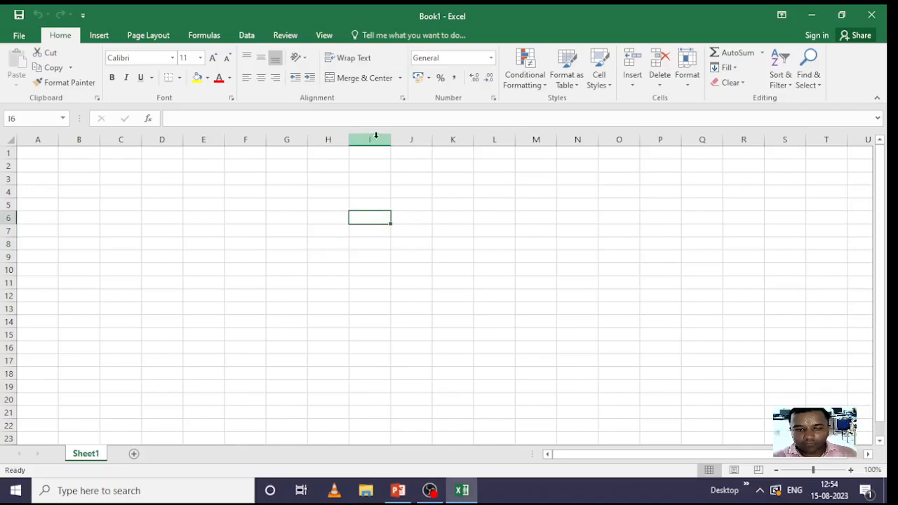
{"action": "mouse_move", "coordinate": [230, 241]}
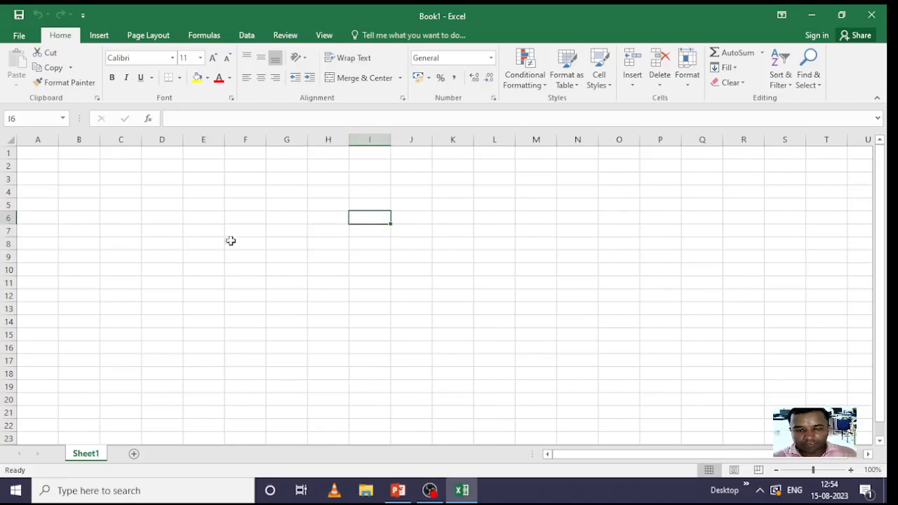
{"action": "mouse_move", "coordinate": [308, 244]}
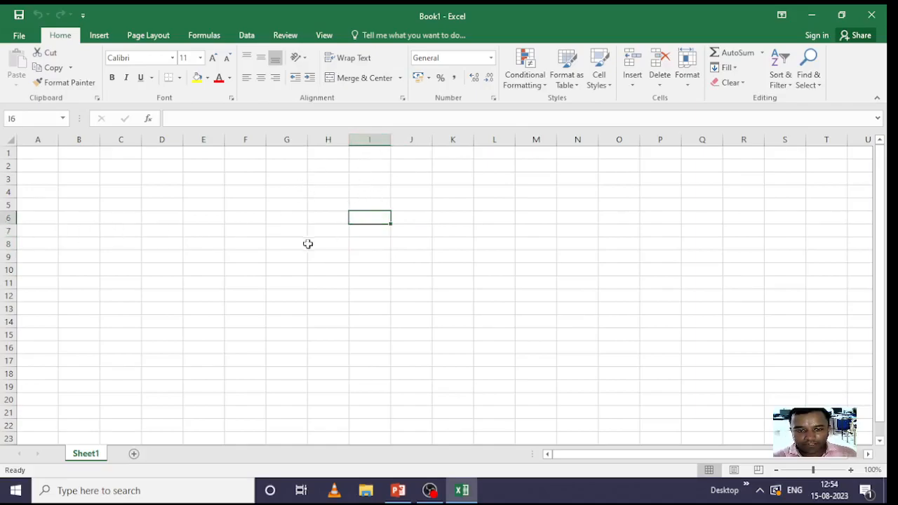
{"action": "left_click", "coordinate": [244, 229]}
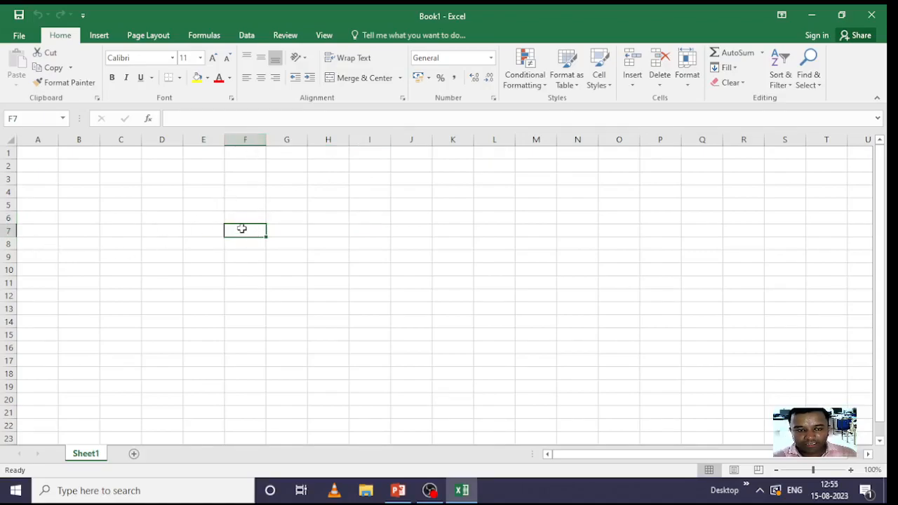
{"action": "mouse_move", "coordinate": [6, 124]}
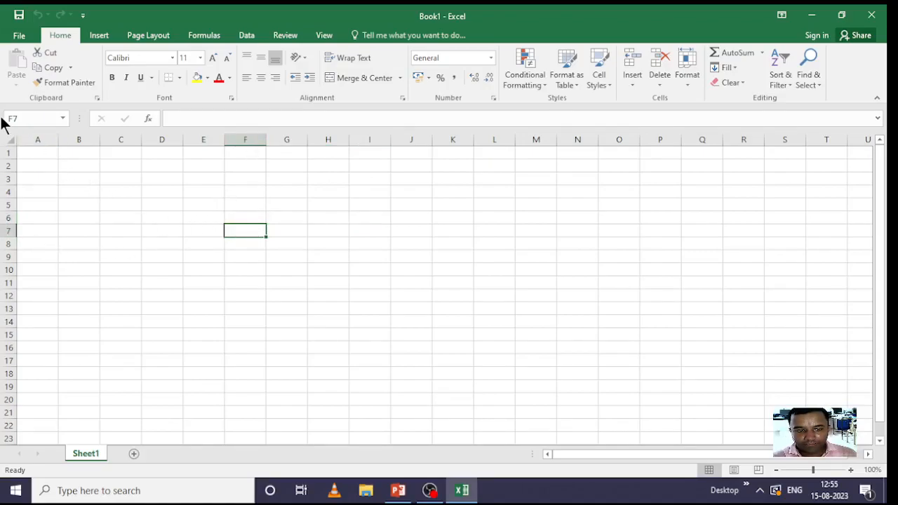
{"action": "mouse_move", "coordinate": [53, 133]}
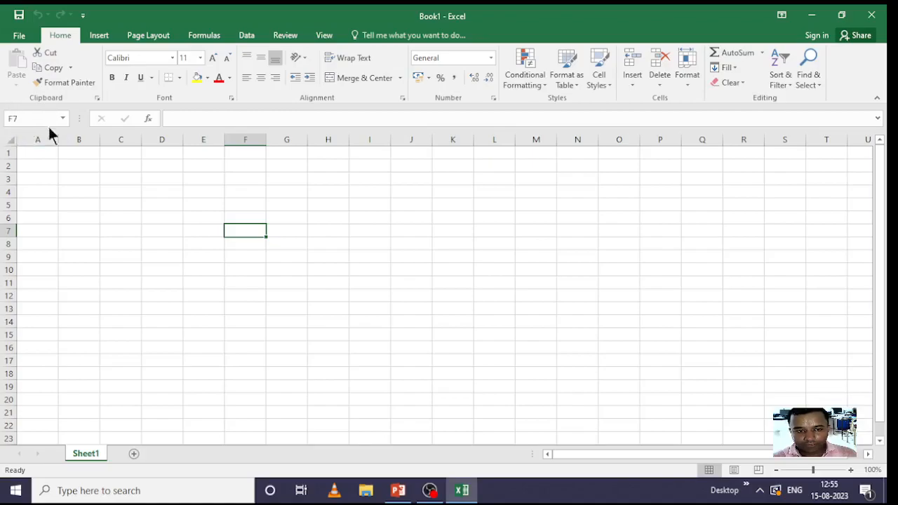
{"action": "mouse_move", "coordinate": [430, 317]}
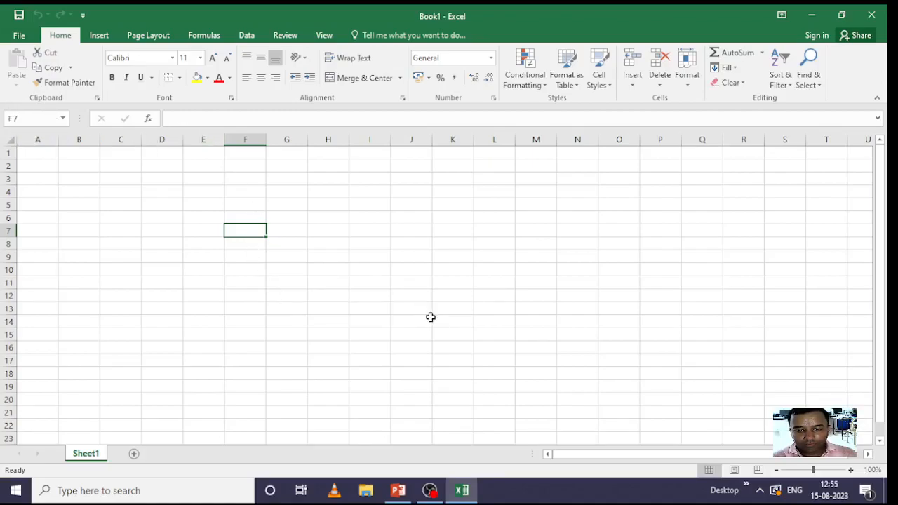
{"action": "left_click", "coordinate": [452, 321]}
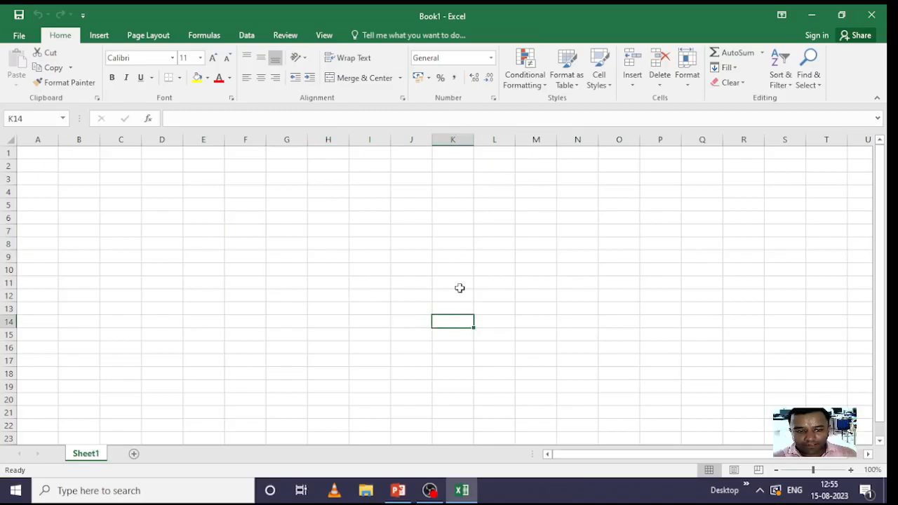
{"action": "mouse_move", "coordinate": [258, 264]}
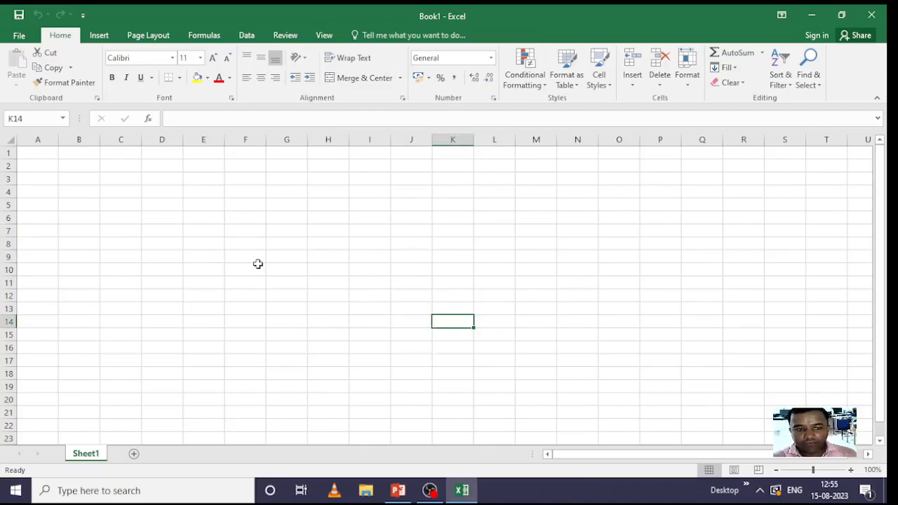
{"action": "left_click", "coordinate": [245, 205]}
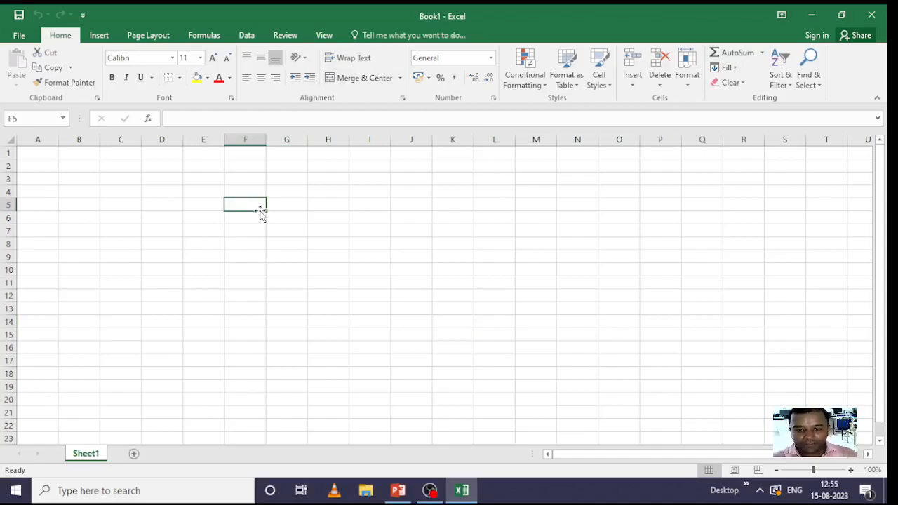
{"action": "left_click", "coordinate": [286, 255]}
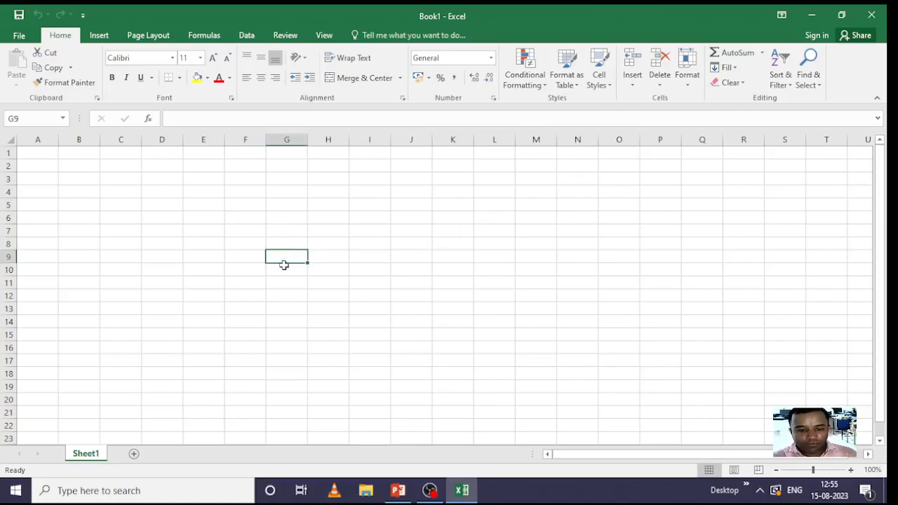
{"action": "mouse_move", "coordinate": [95, 456]}
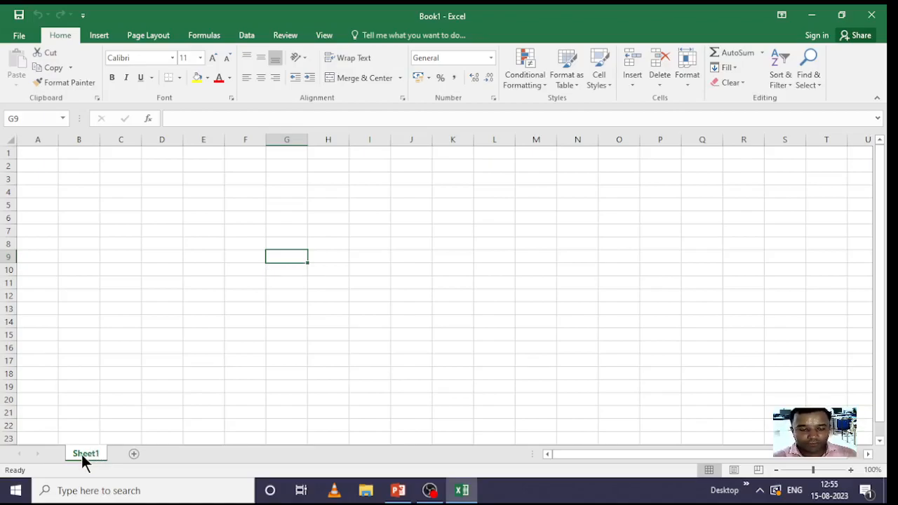
{"action": "mouse_move", "coordinate": [110, 462]}
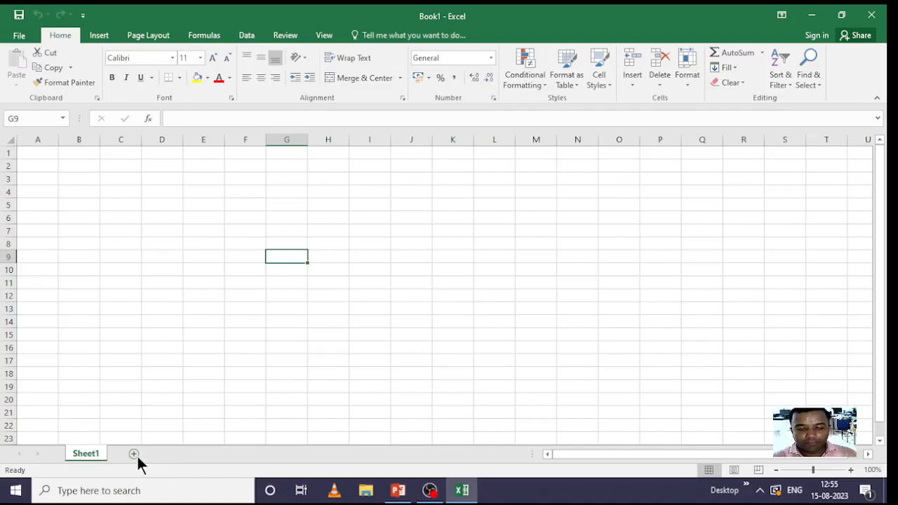
Add new worksheets up to Sheet3 and select cell L7 on it
{"action": "left_click", "coordinate": [133, 455]}
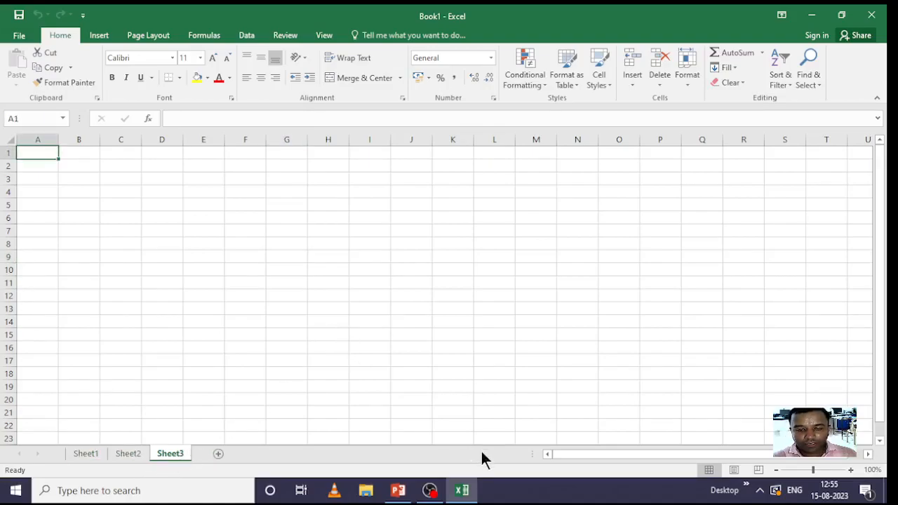
{"action": "left_click", "coordinate": [370, 309]}
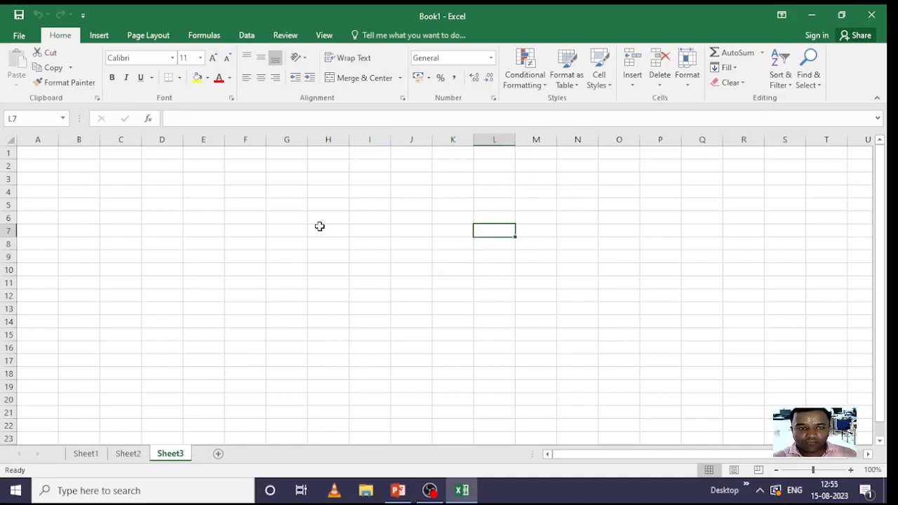
{"action": "mouse_move", "coordinate": [247, 42]}
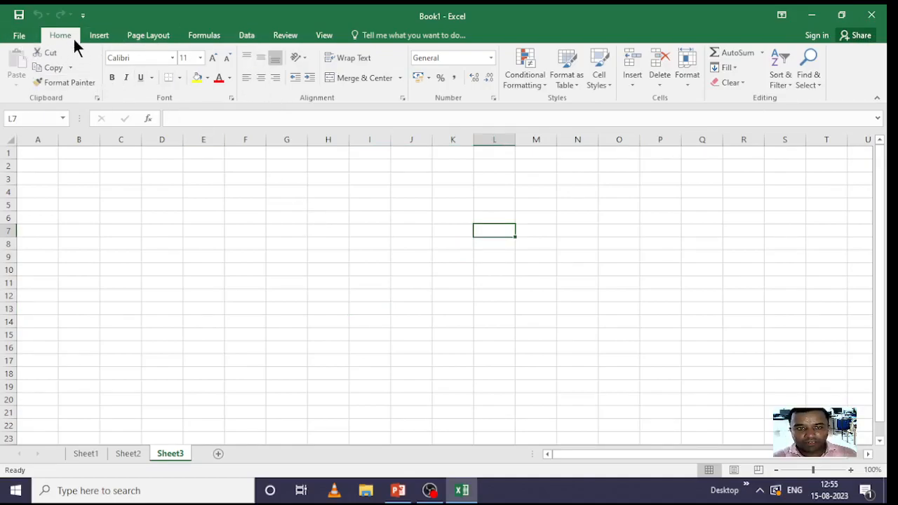
{"action": "mouse_move", "coordinate": [199, 111]}
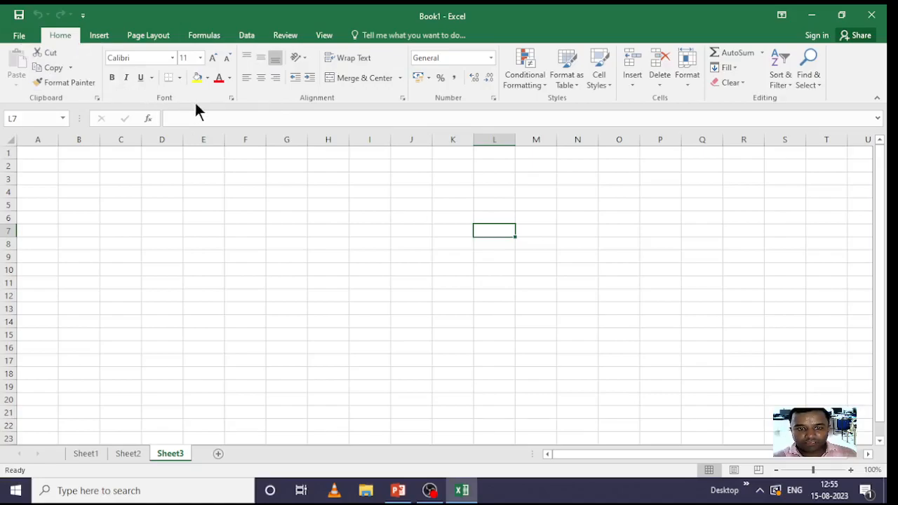
{"action": "mouse_move", "coordinate": [743, 118]}
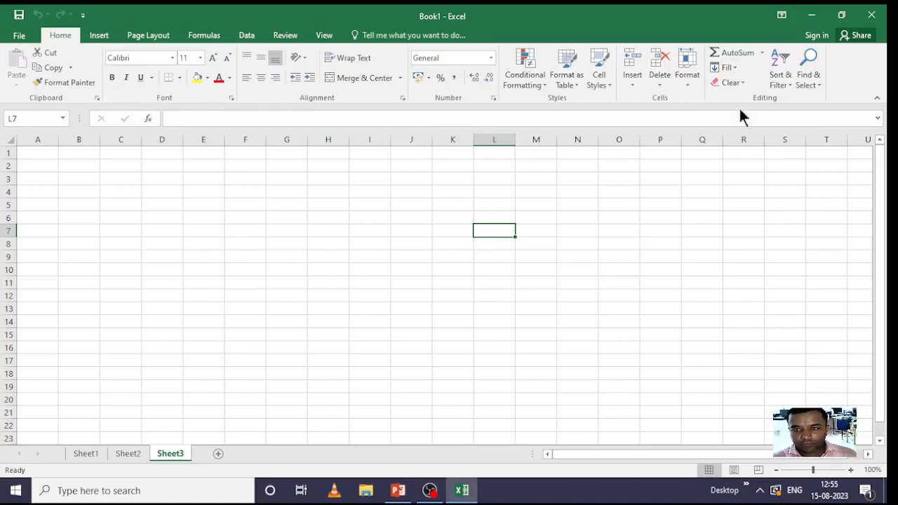